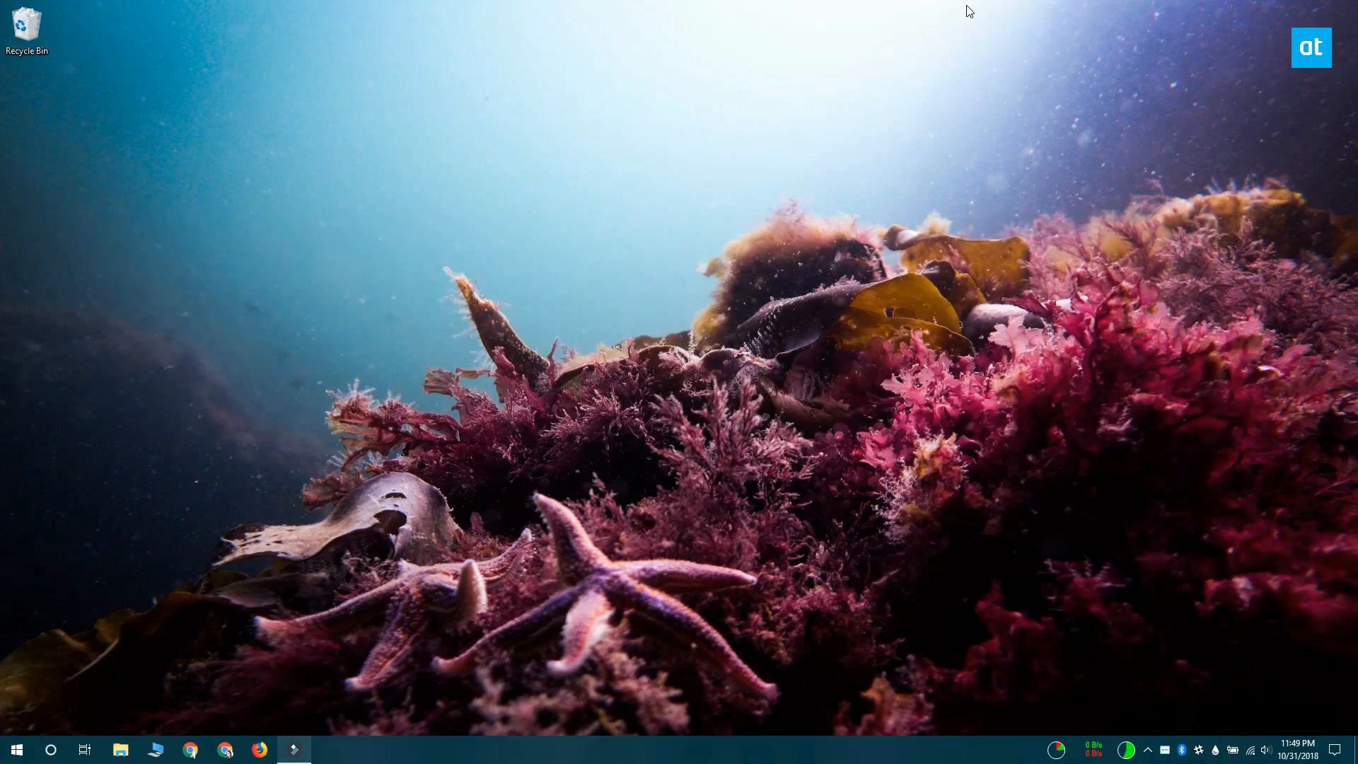
mouse_move(885, 60)
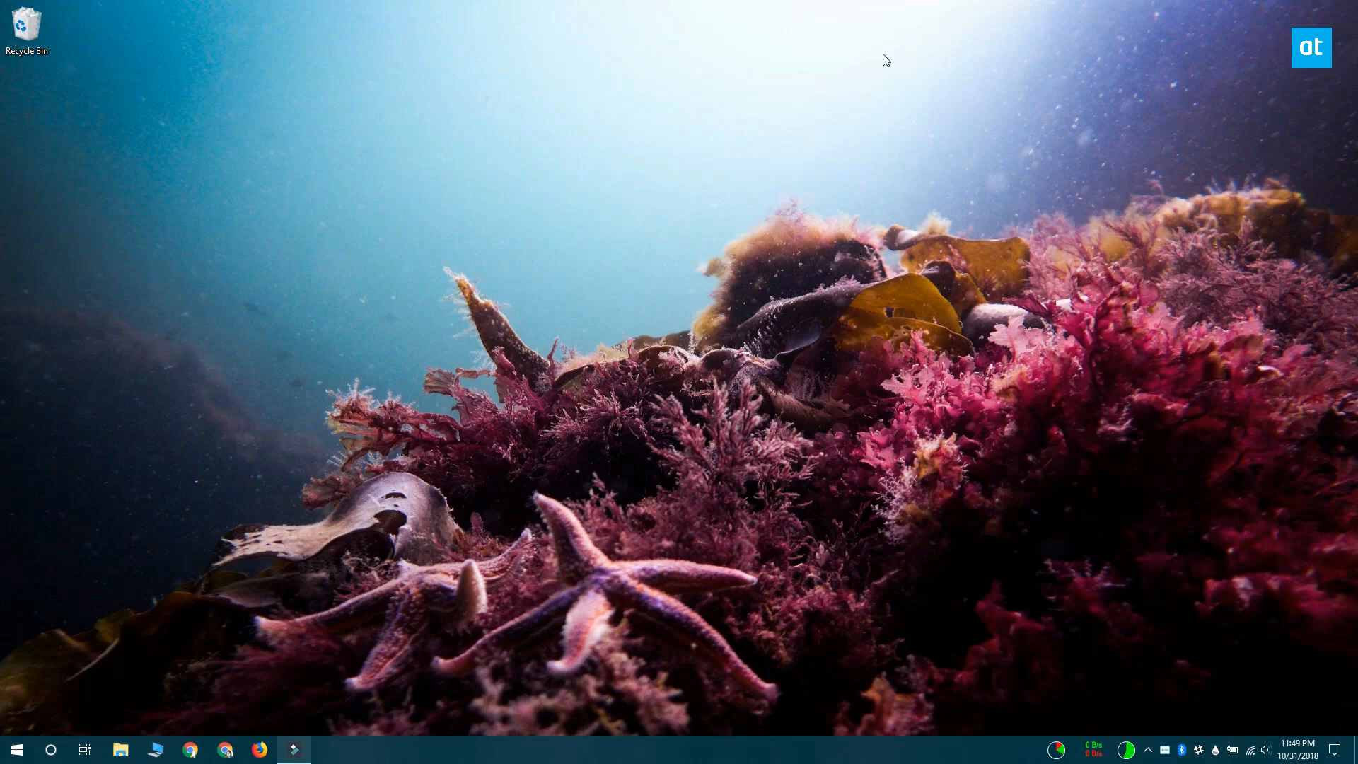
mouse_move(847, 248)
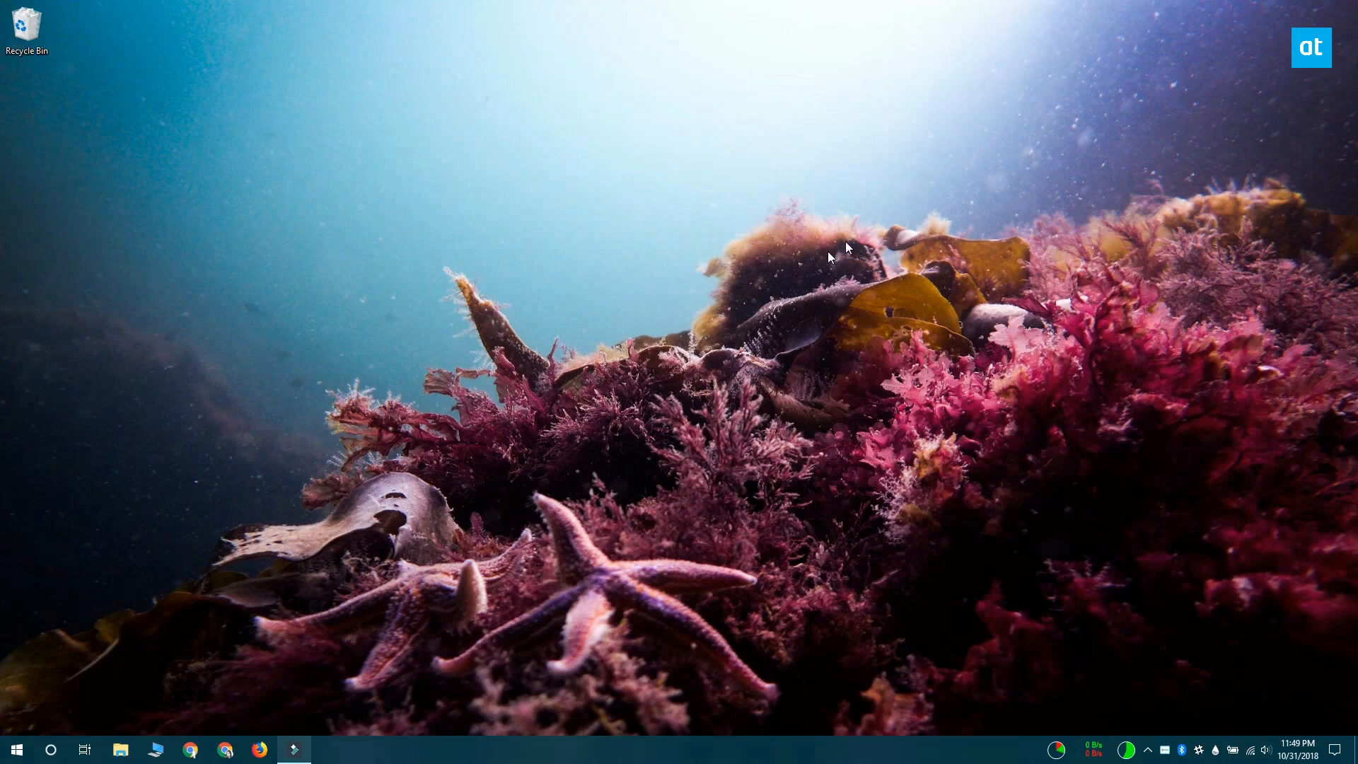
mouse_move(298, 236)
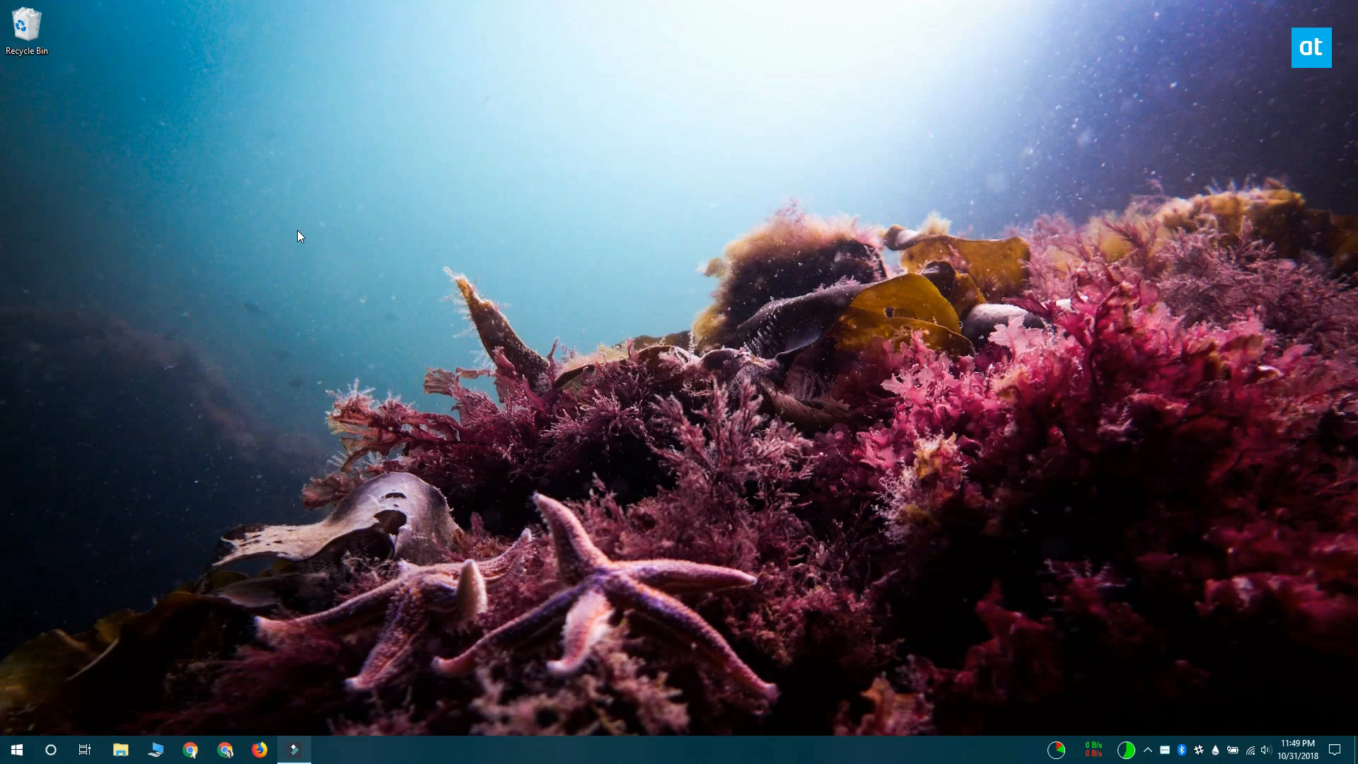
mouse_move(205, 176)
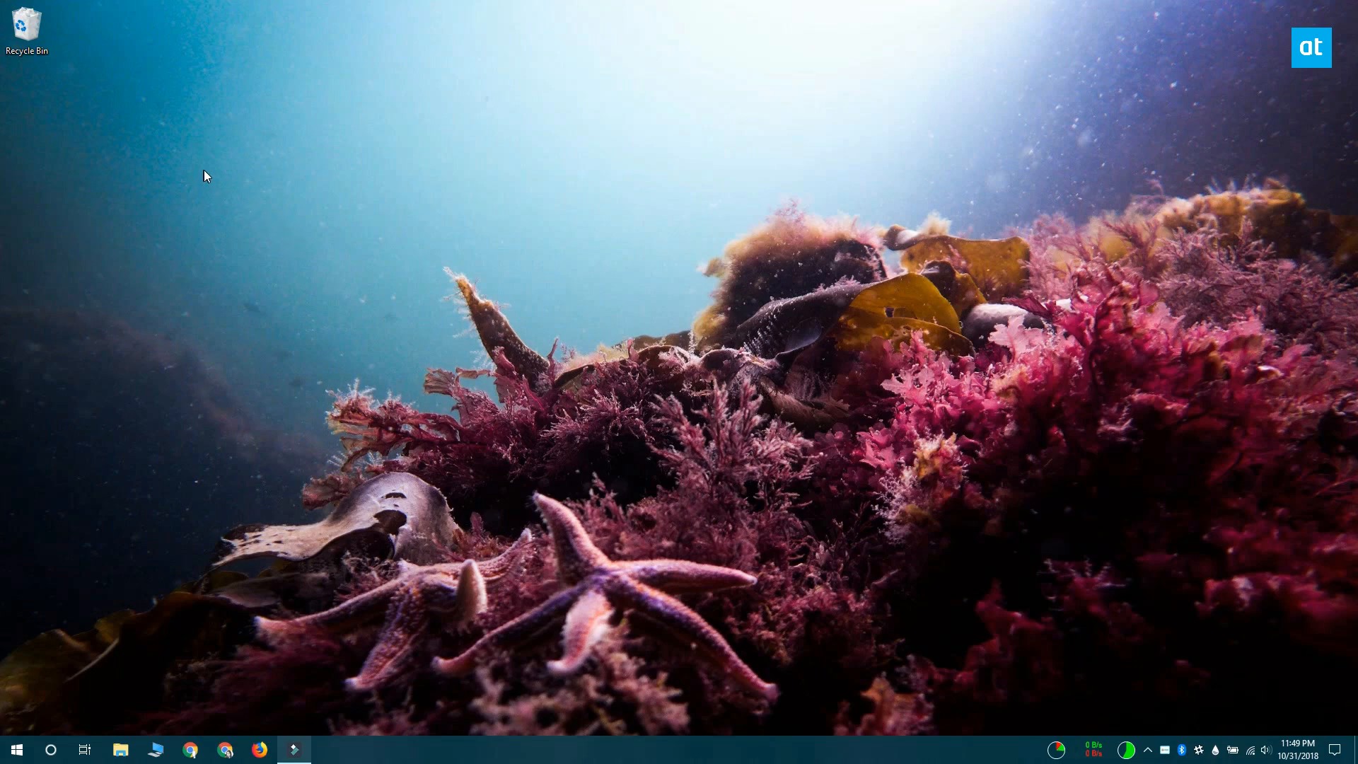
mouse_move(278, 170)
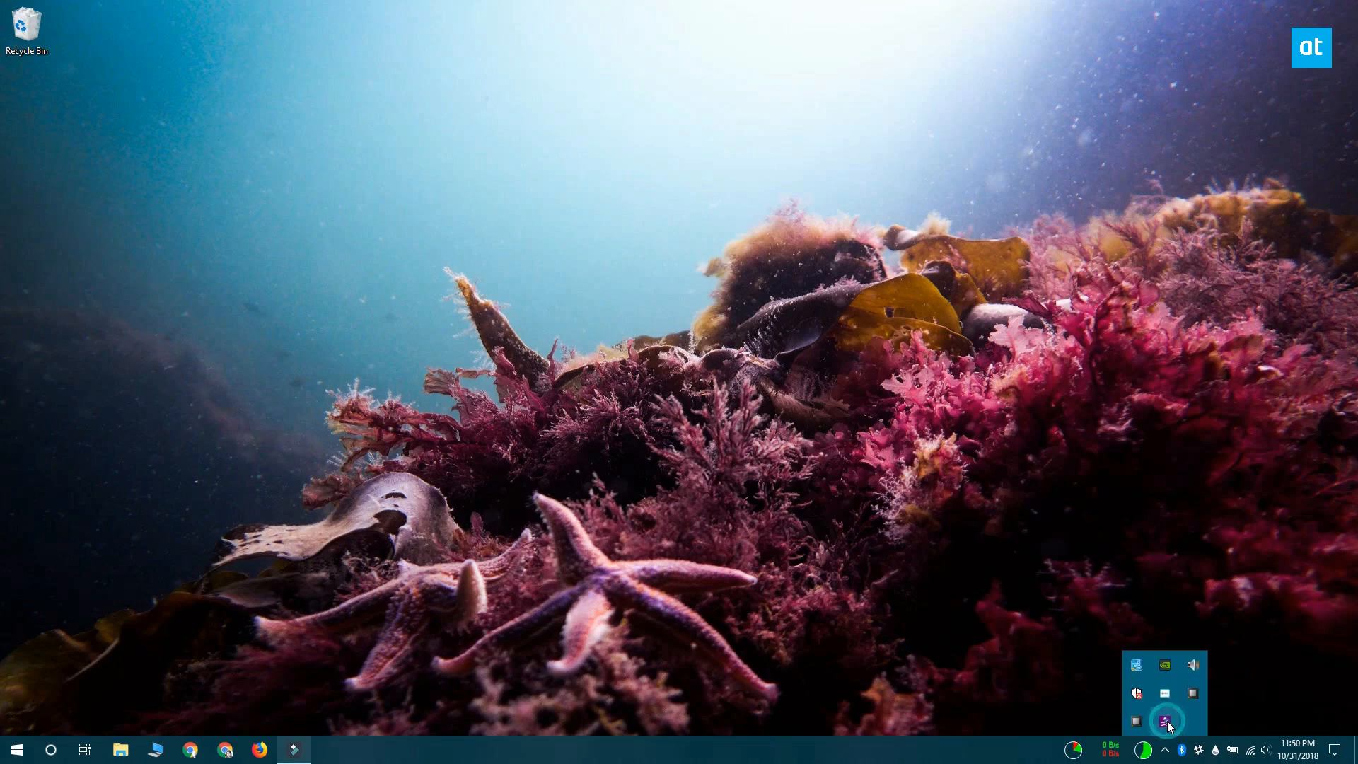
Open Carnac's settings window from its system tray icon.
left_click(1166, 720)
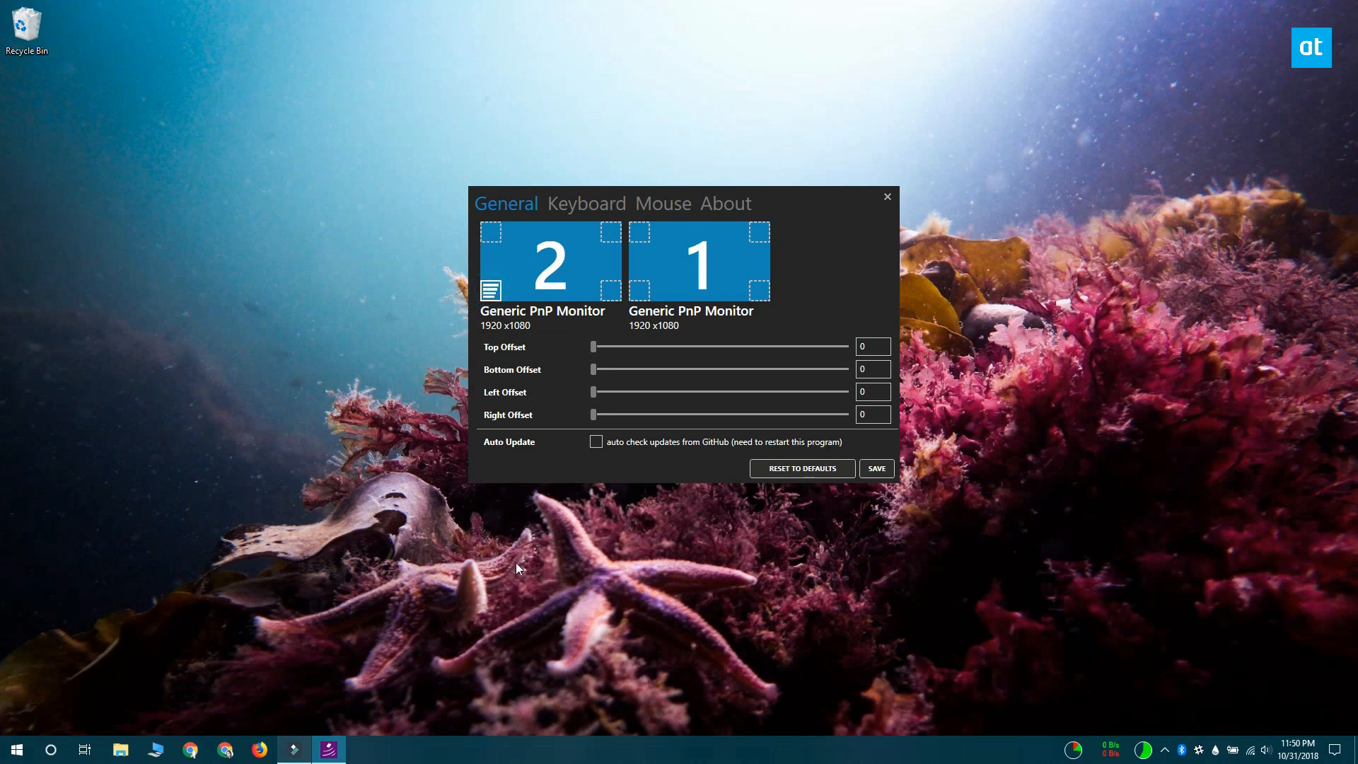
mouse_move(544, 475)
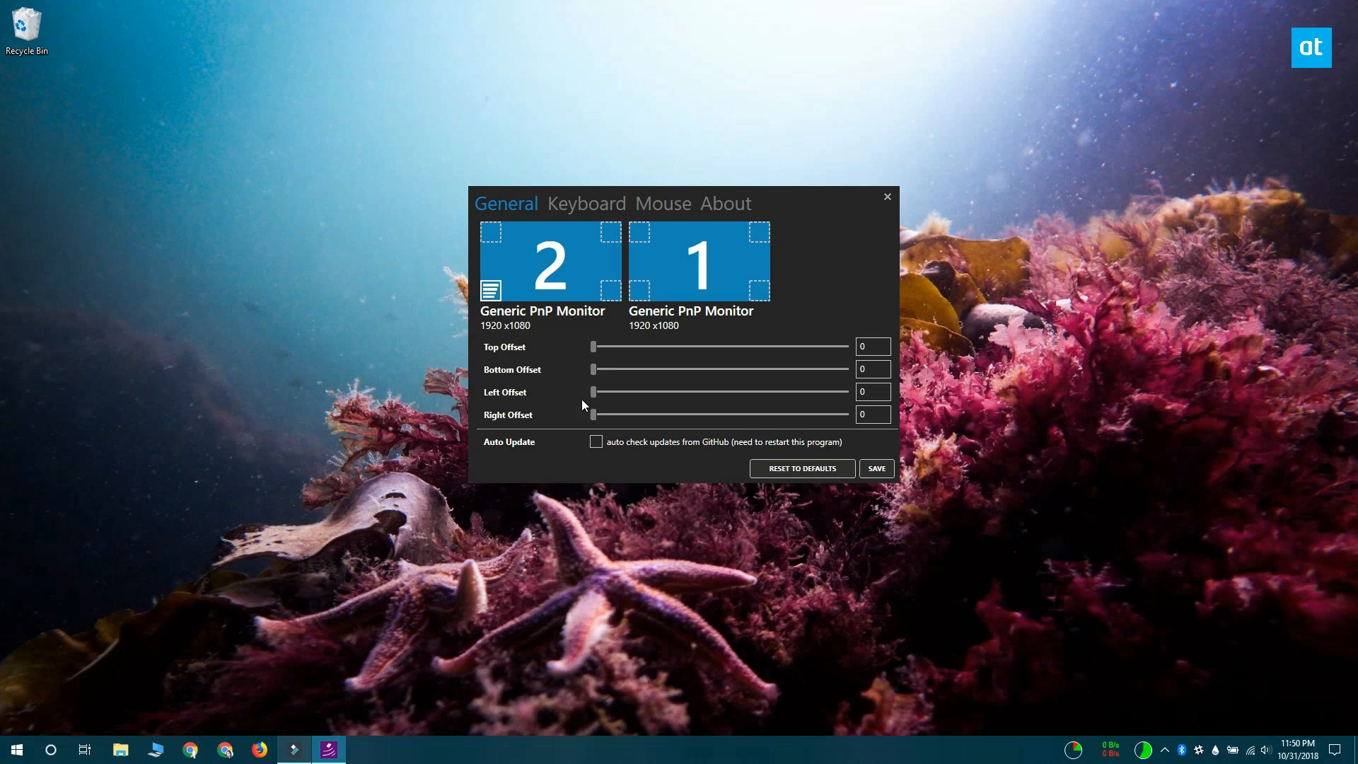
Set the popup's Top and Bottom Offsets to 400 and Left Offset to 700.
left_click_drag(594, 347, 663, 347)
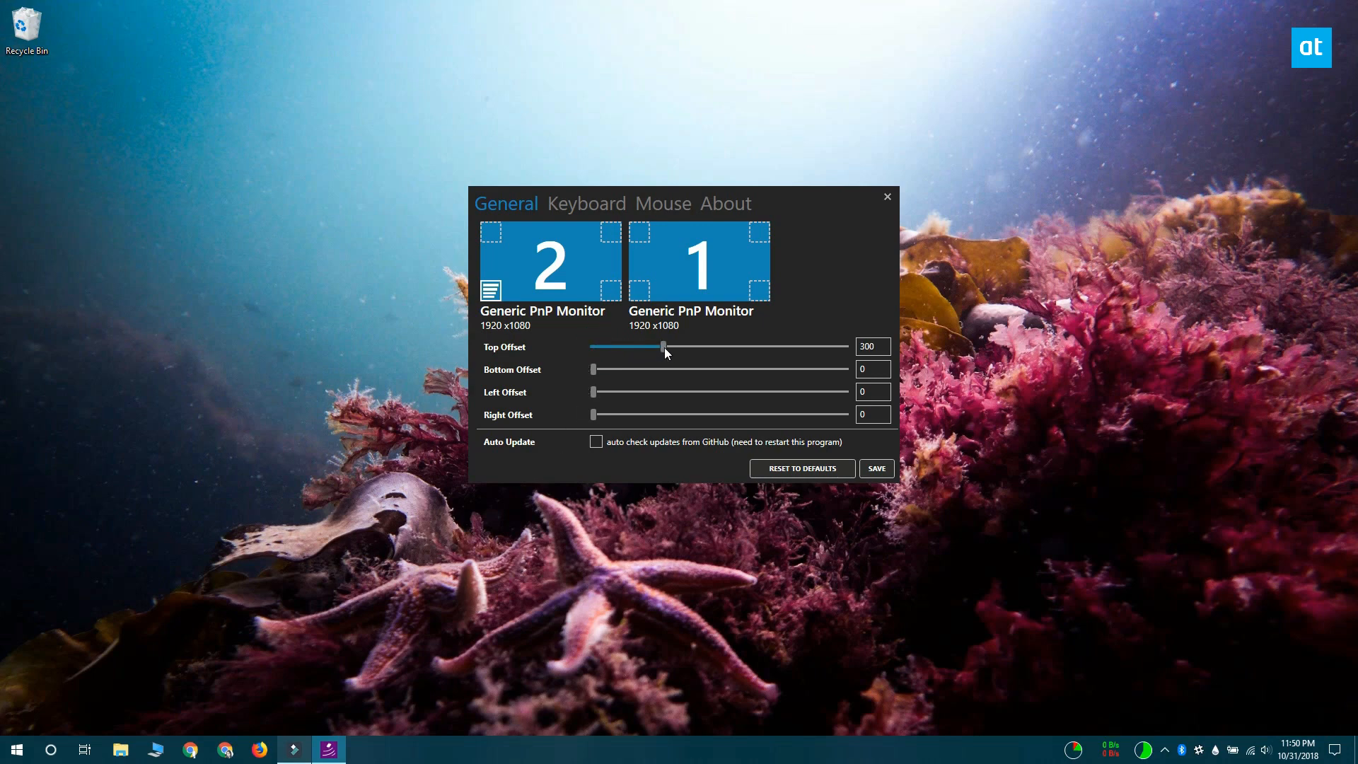
left_click_drag(662, 346, 688, 346)
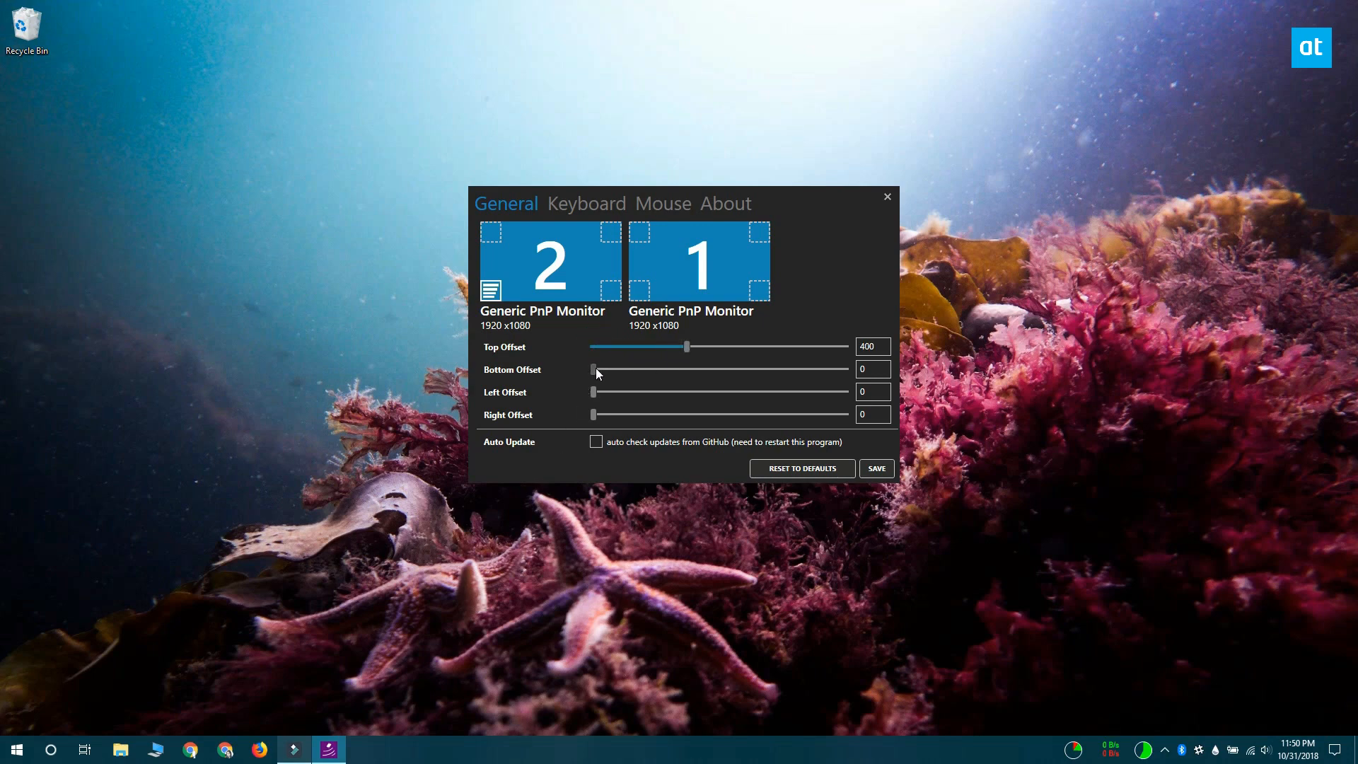
left_click_drag(594, 370, 687, 369)
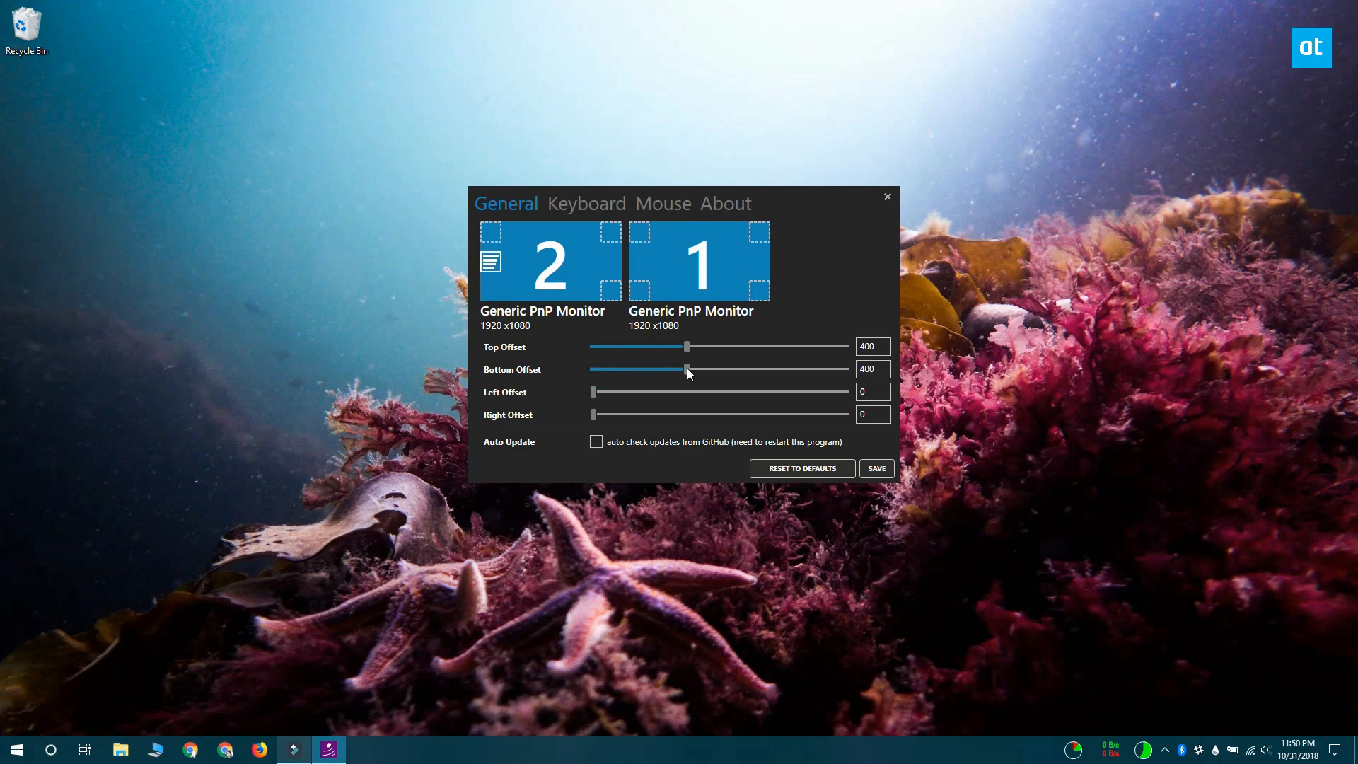
left_click_drag(594, 391, 688, 391)
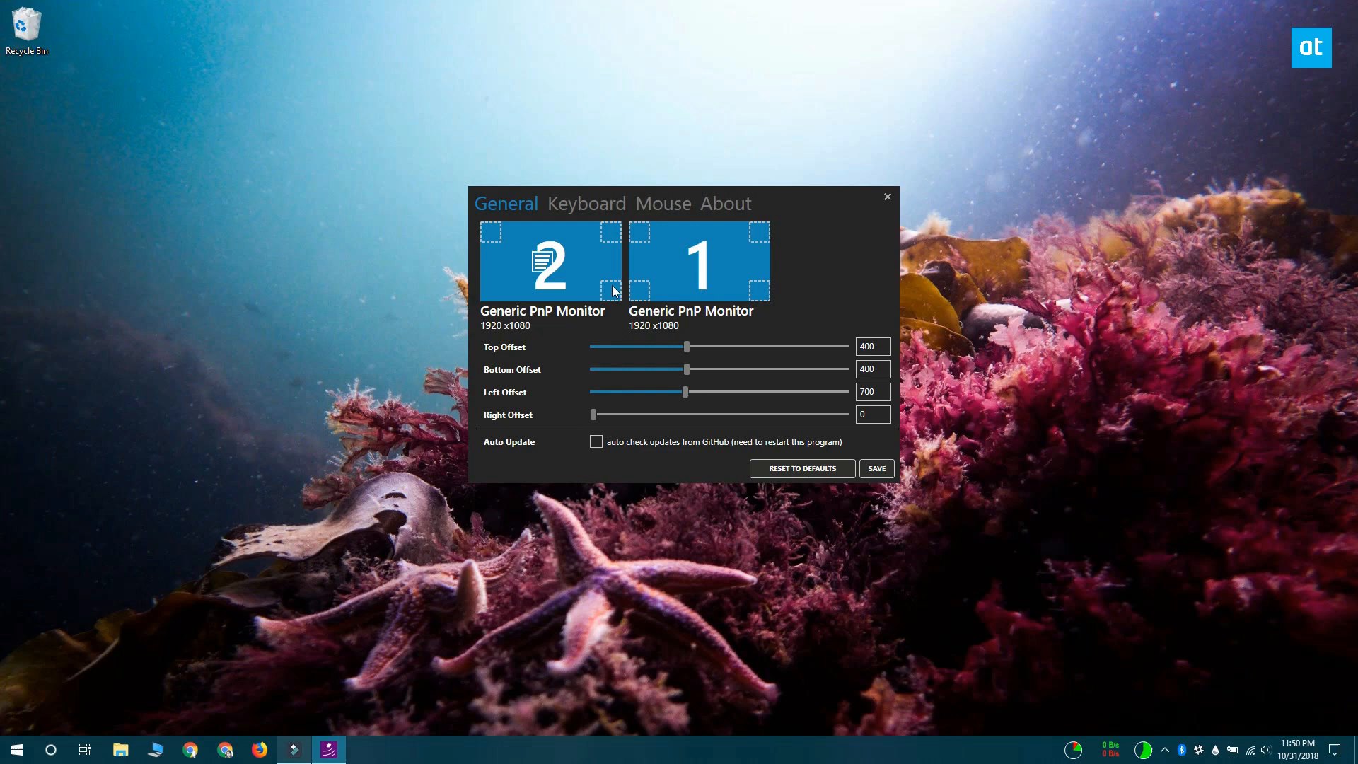
left_click(586, 203)
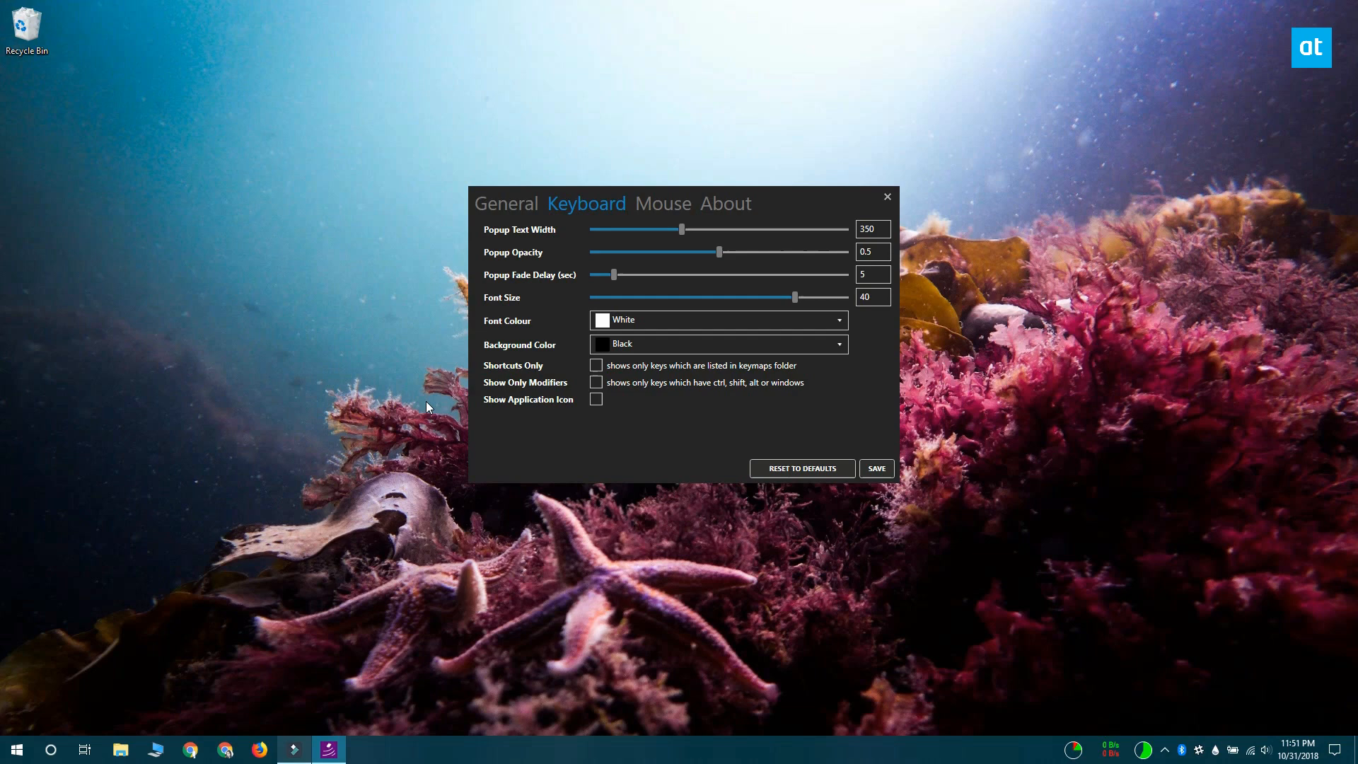
mouse_move(652, 454)
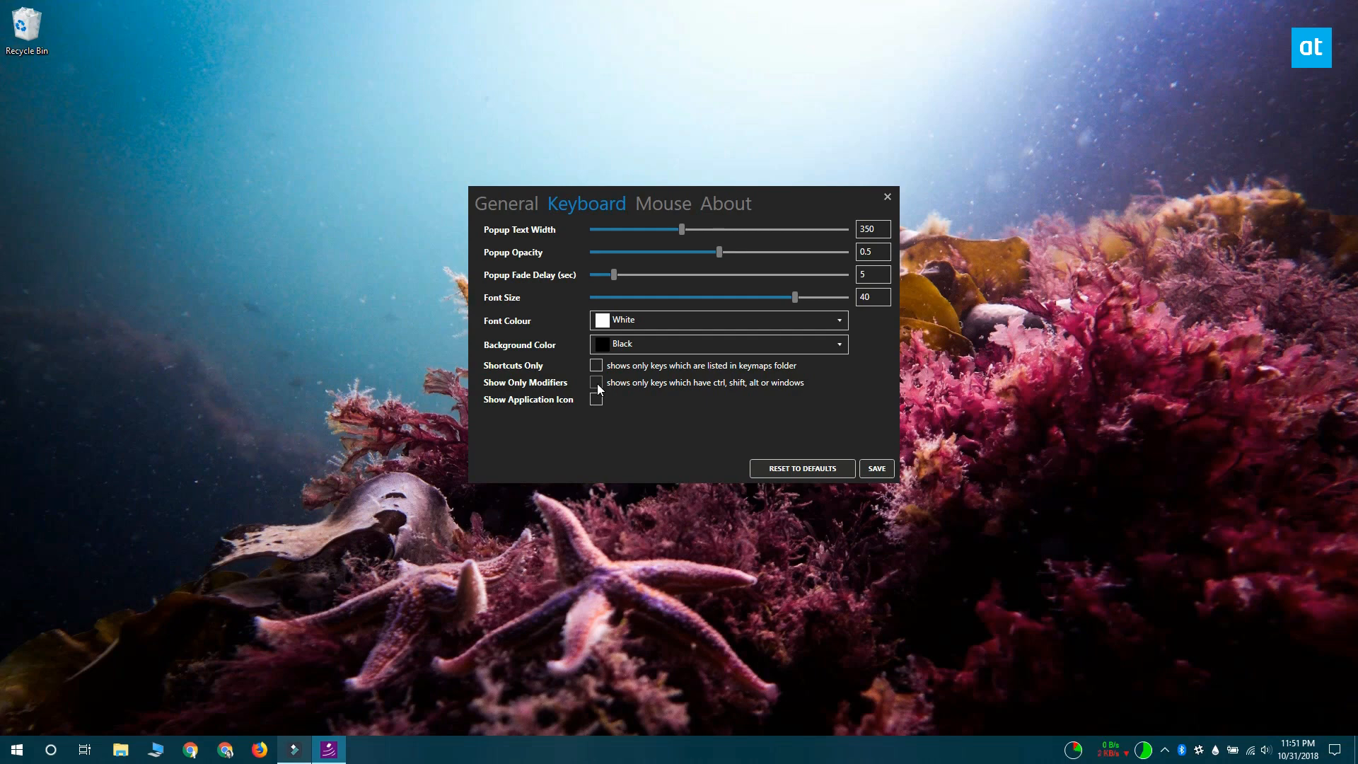
Tick Show Only Modifiers so only Ctrl, Shift, Alt or Windows combinations appear.
left_click(595, 381)
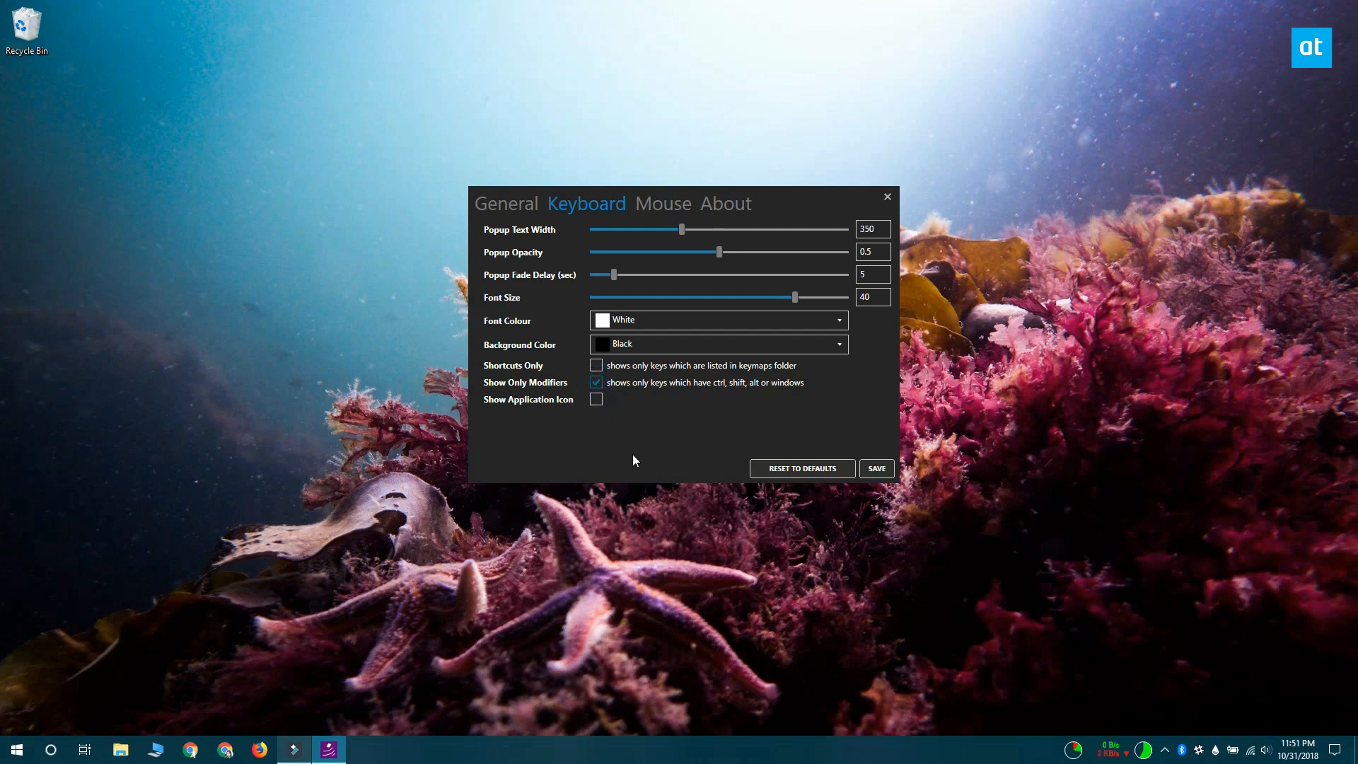
mouse_move(643, 503)
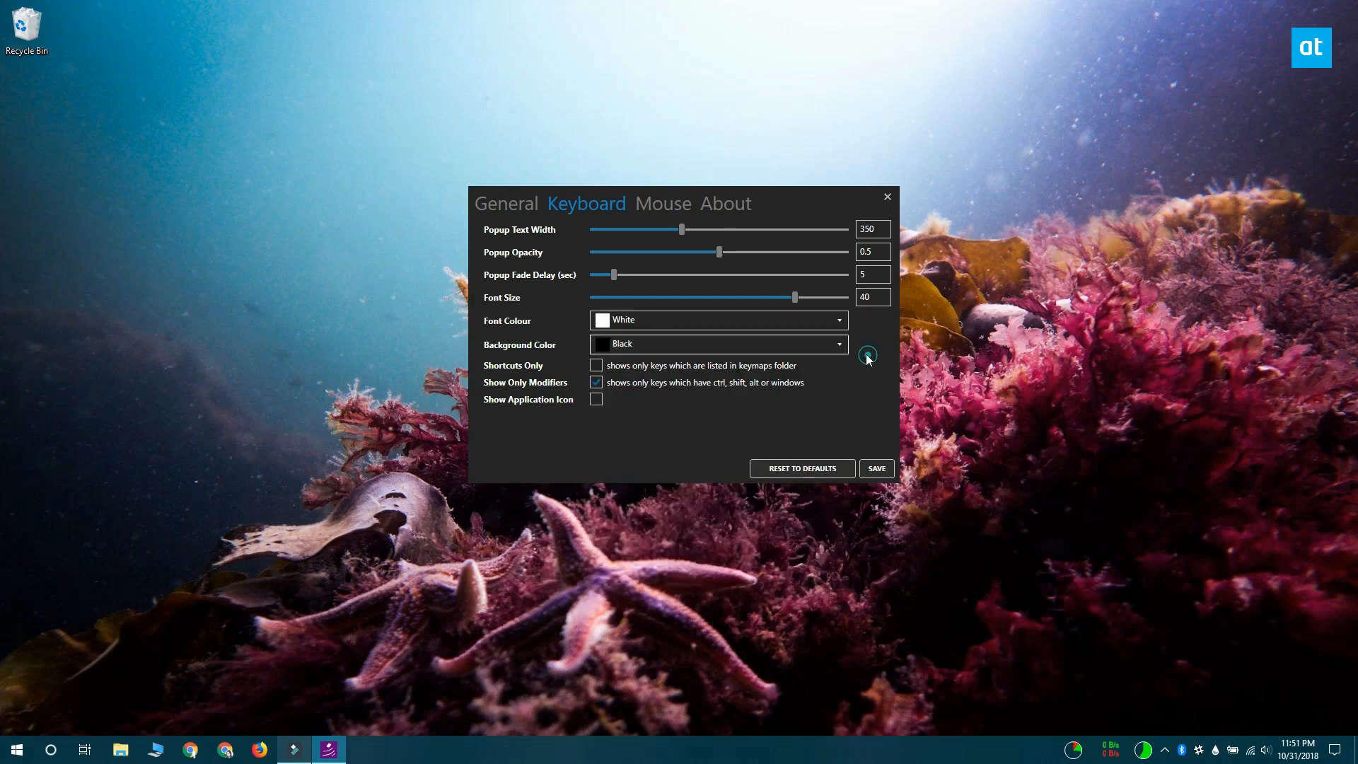
On the Mouse settings, set Stop Opacity to 0 and Circle Fade Delay to 100 ms.
left_click(663, 204)
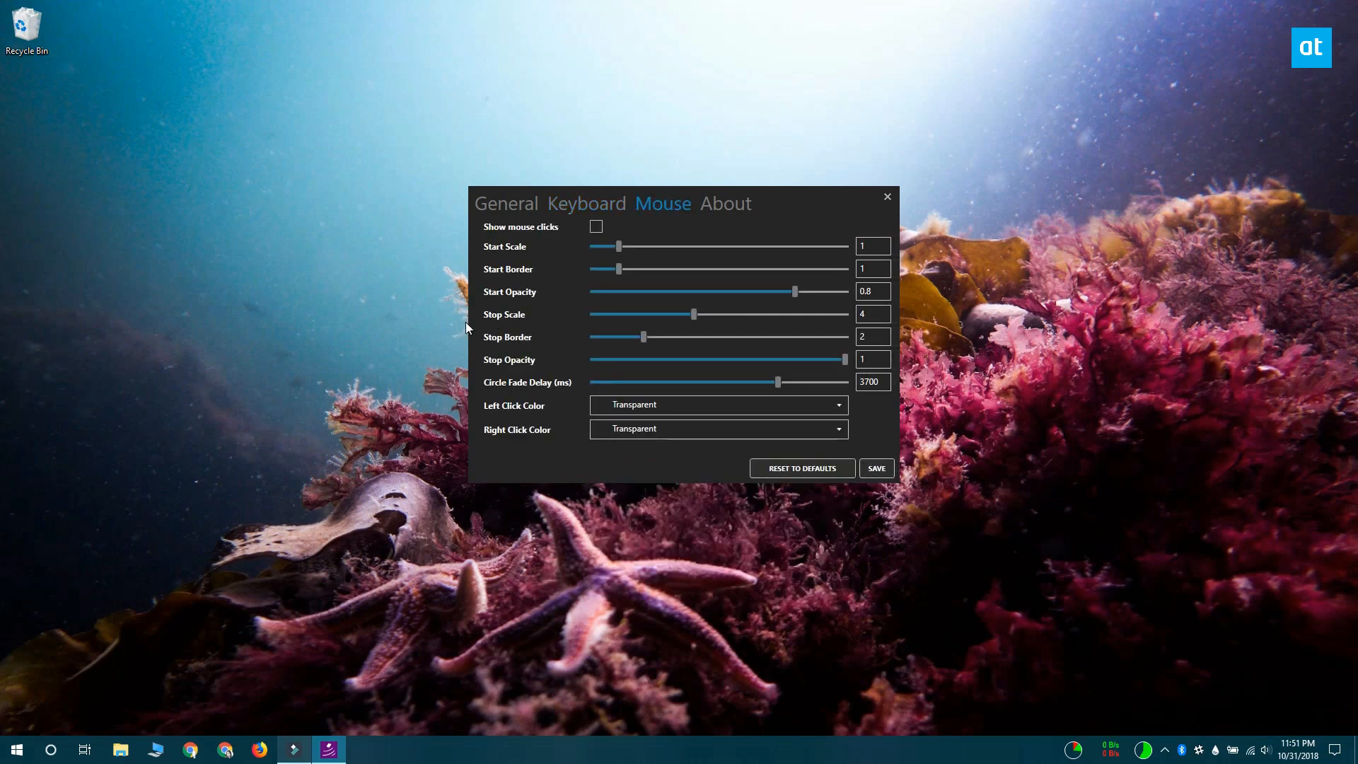
mouse_move(674, 236)
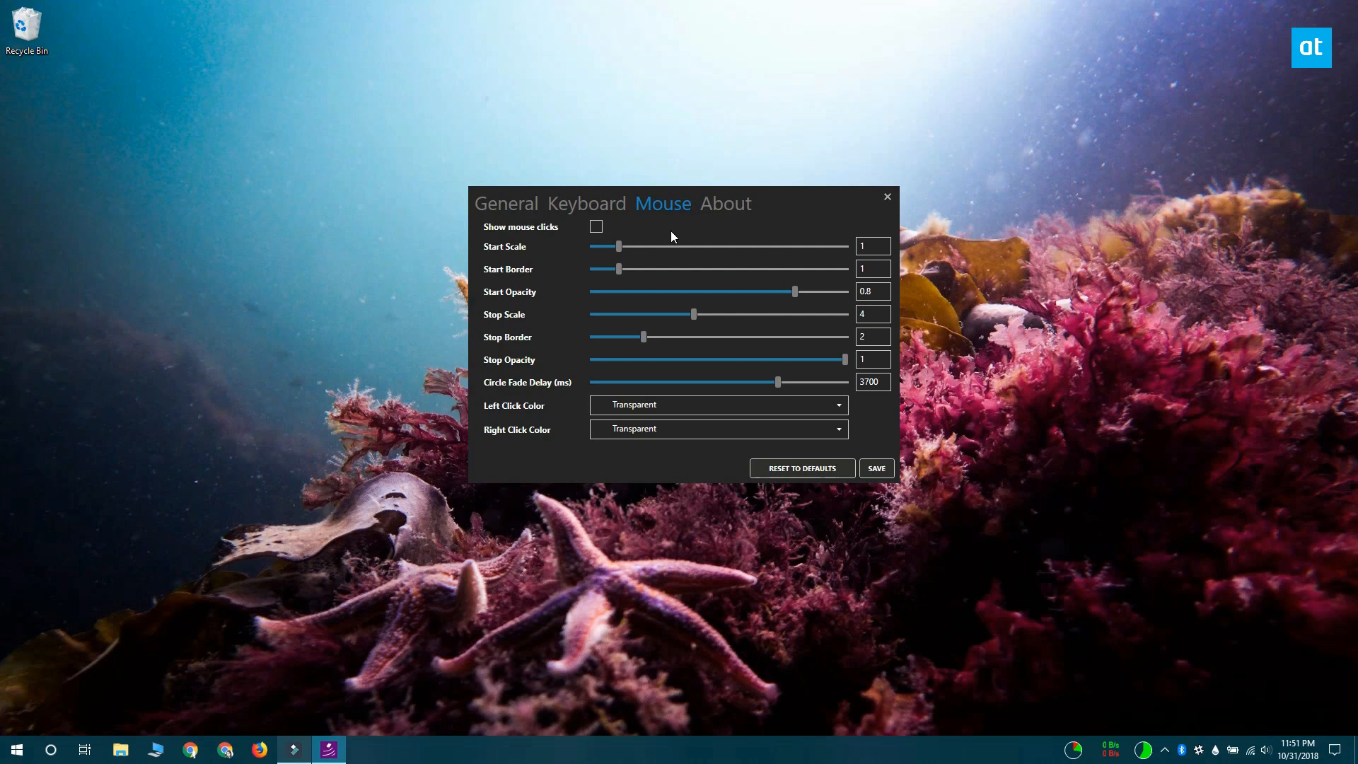
mouse_move(632, 242)
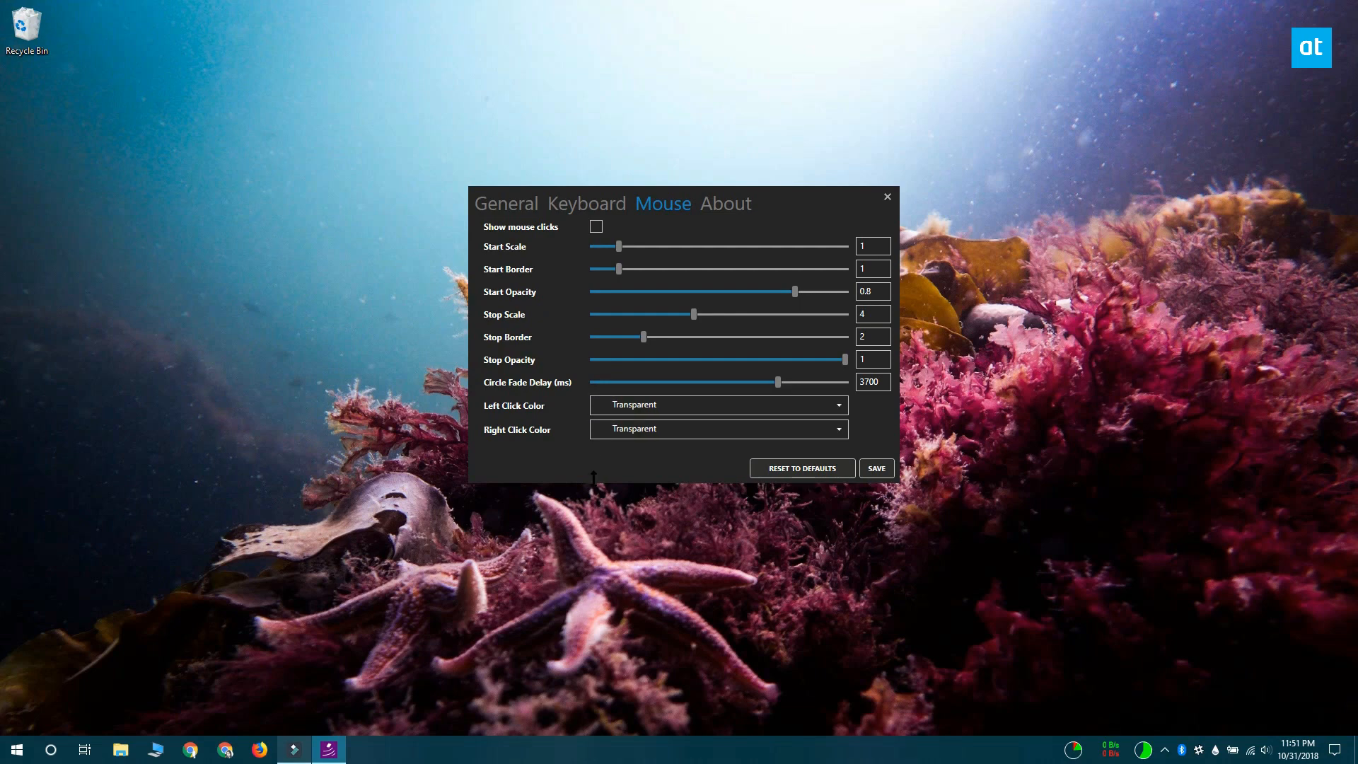
mouse_move(596, 483)
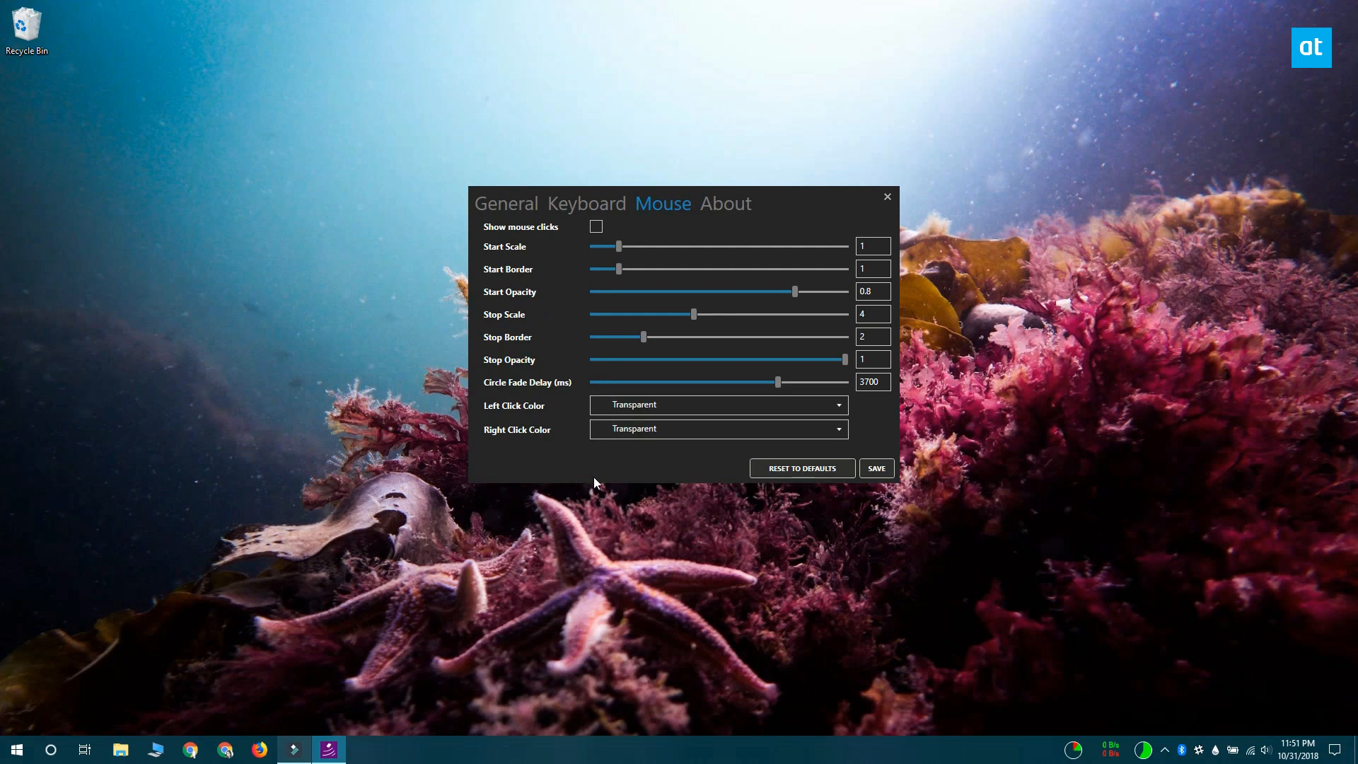
mouse_move(617, 478)
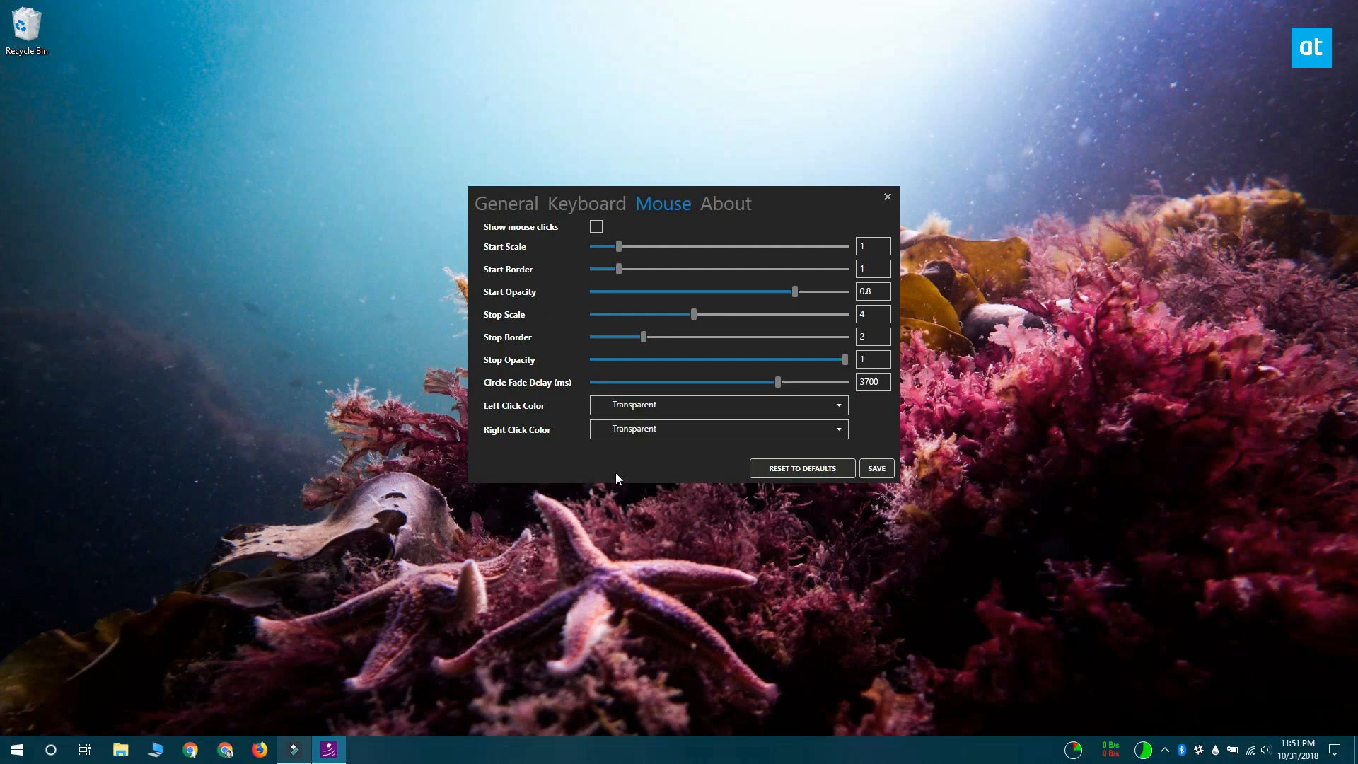
mouse_move(847, 367)
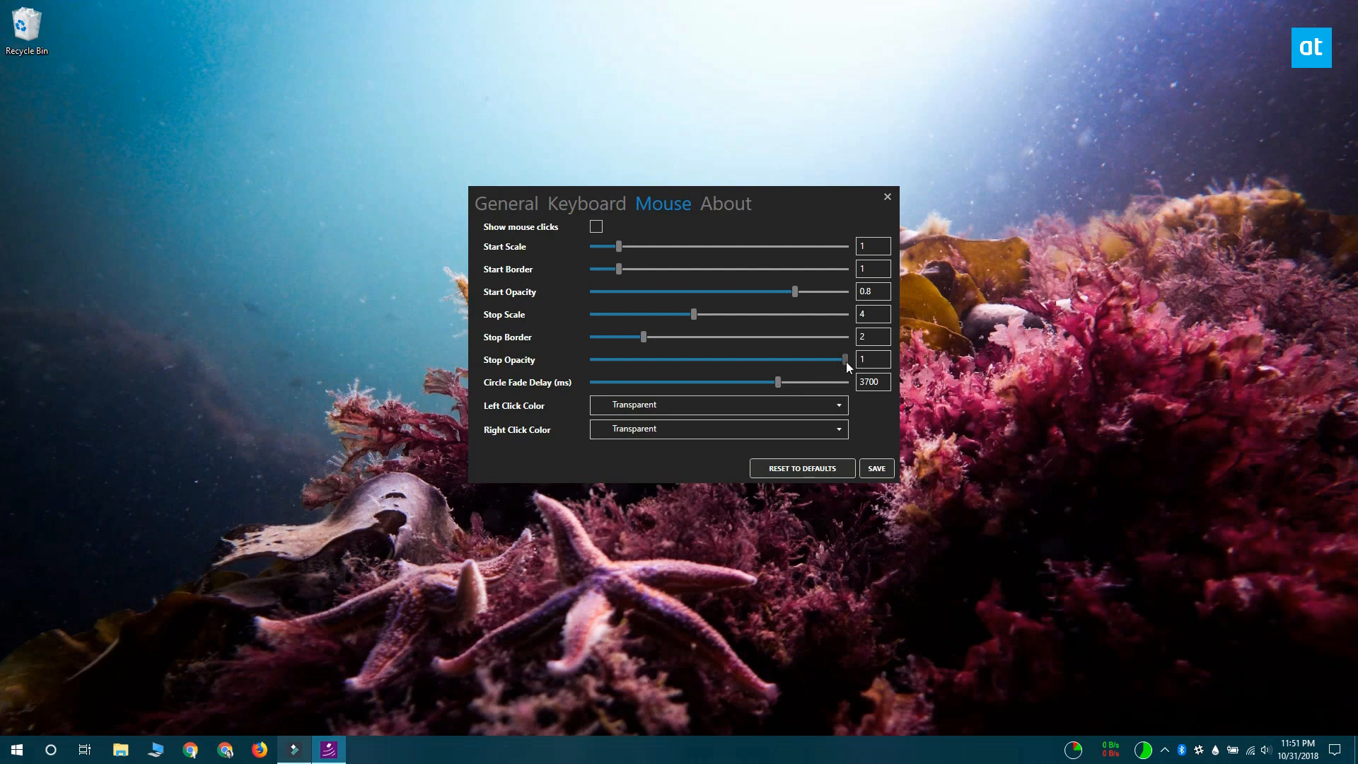
left_click_drag(844, 359, 741, 359)
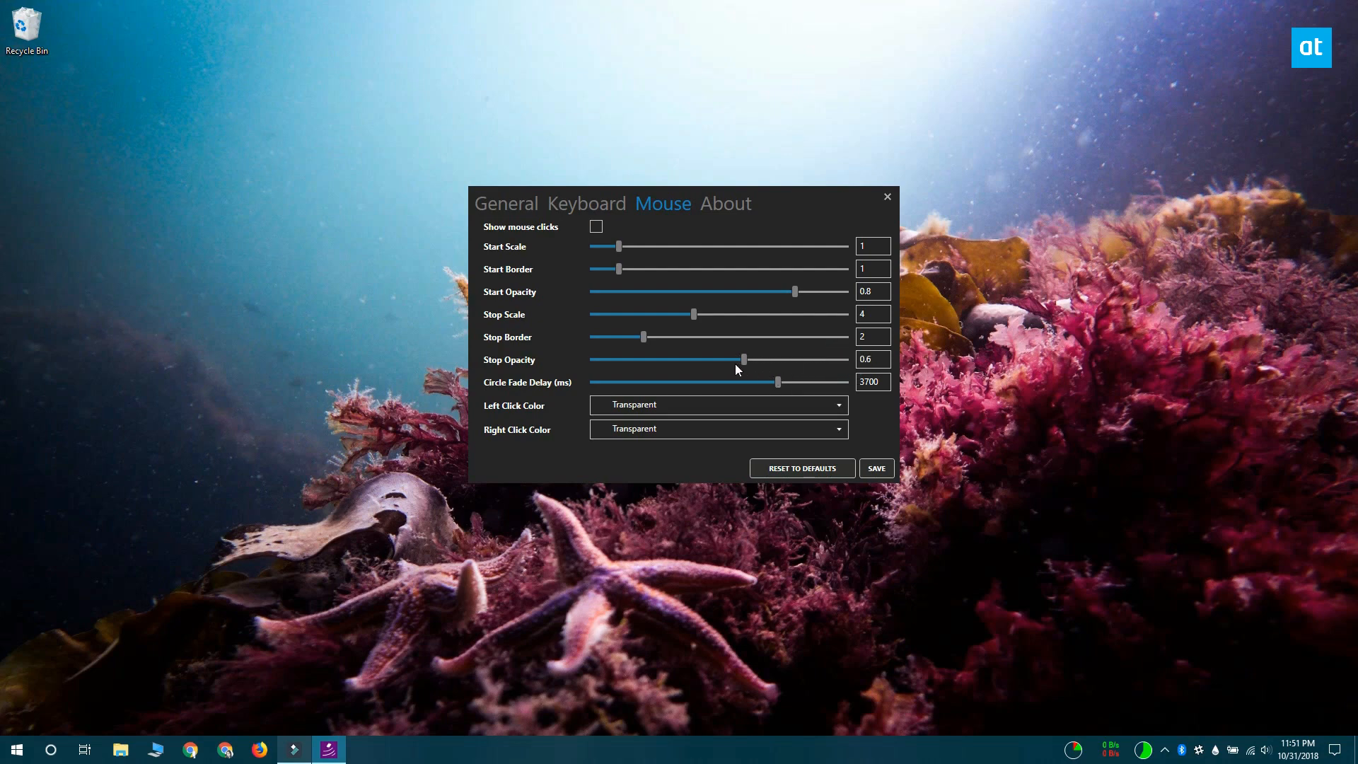
left_click_drag(741, 358, 591, 358)
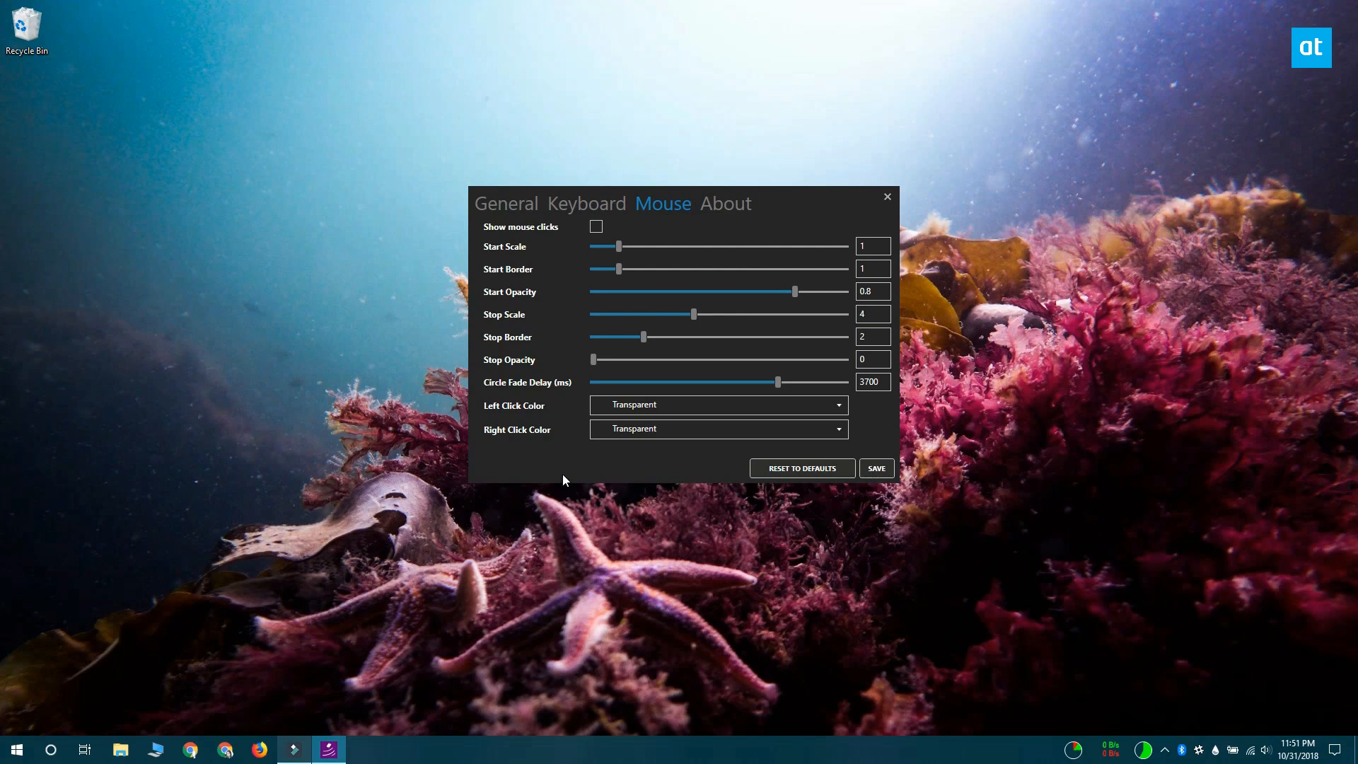
mouse_move(733, 407)
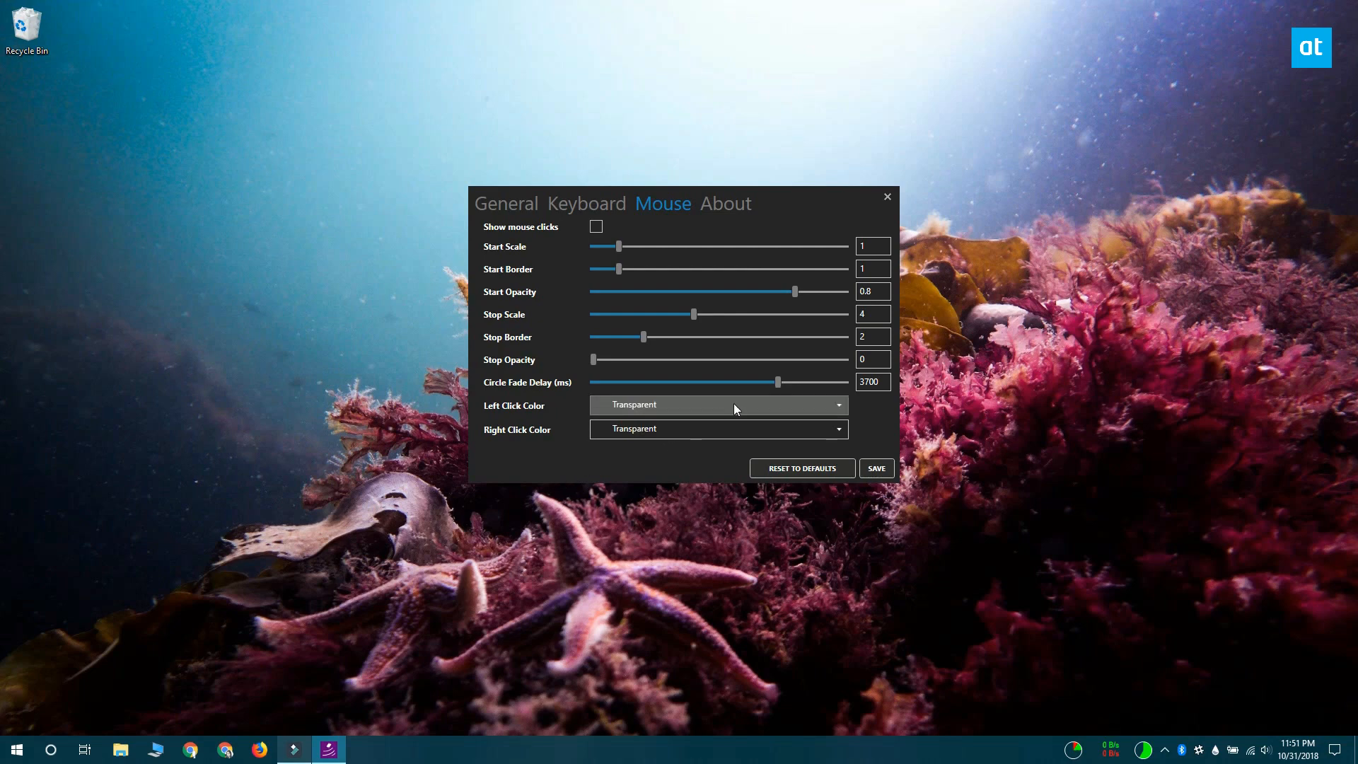
left_click_drag(776, 381, 593, 381)
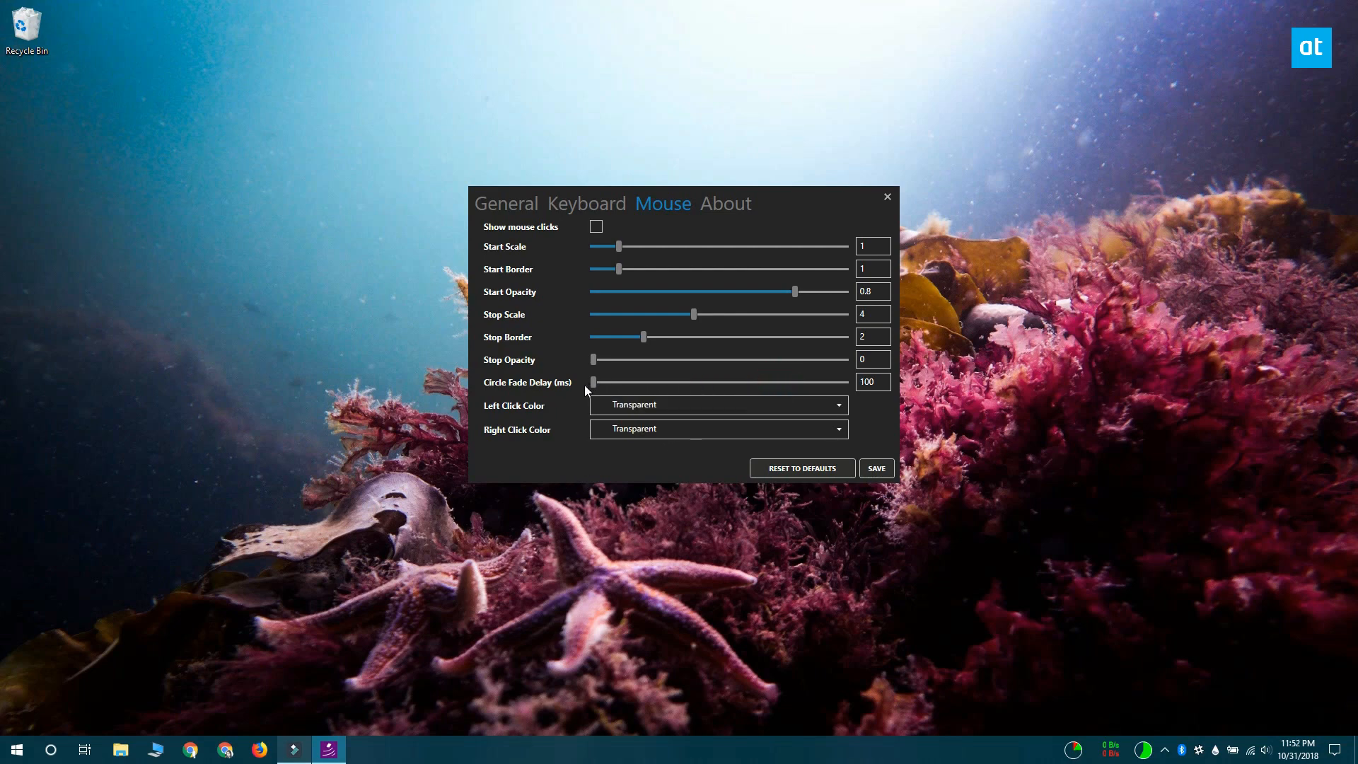
mouse_move(580, 477)
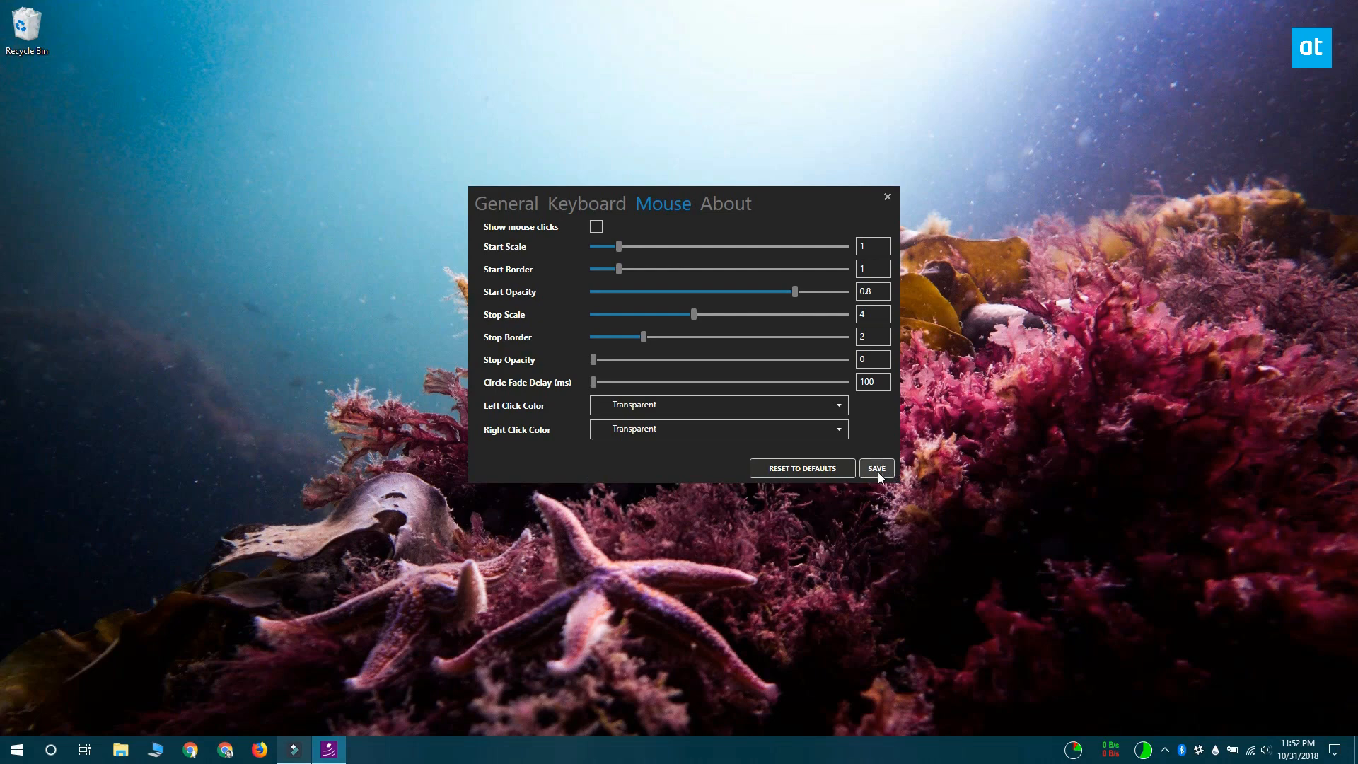
Save the Carnac settings, closing the settings window.
left_click(875, 467)
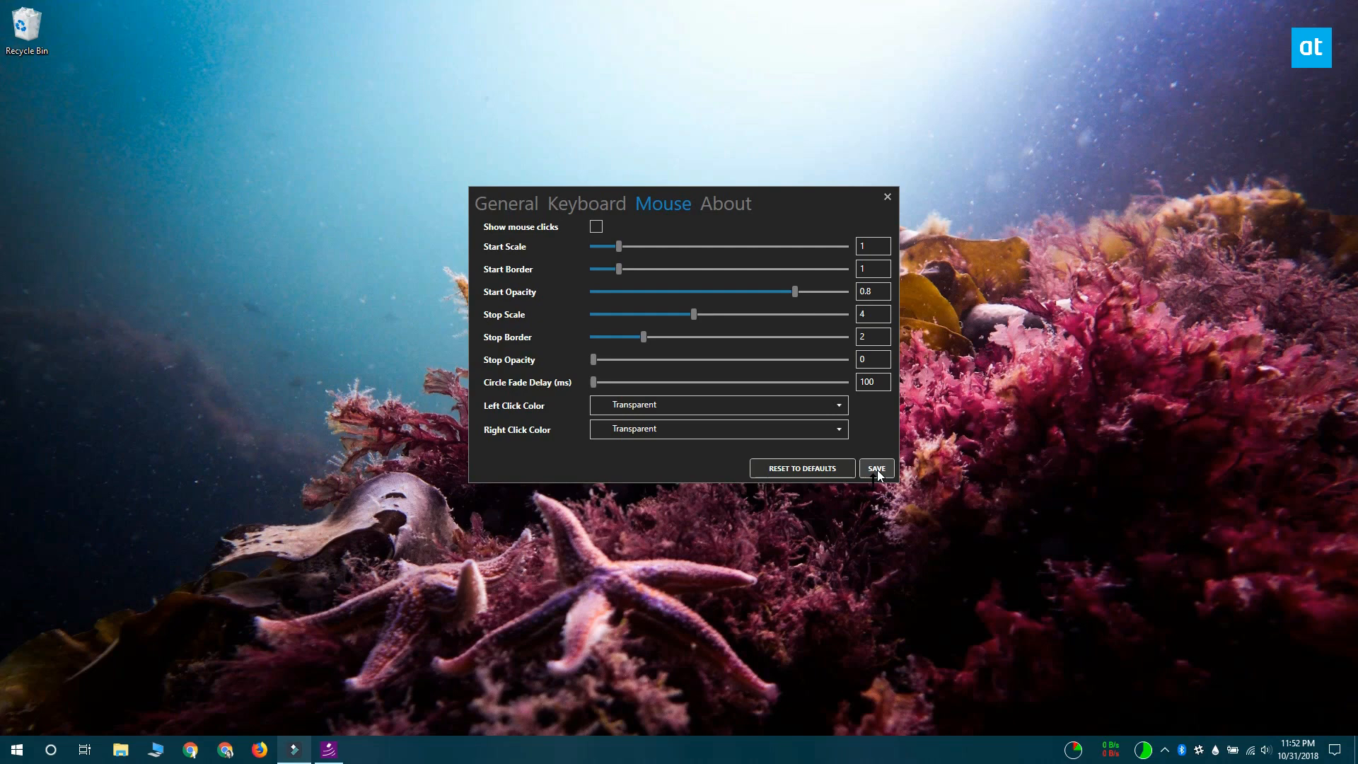
left_click(875, 467)
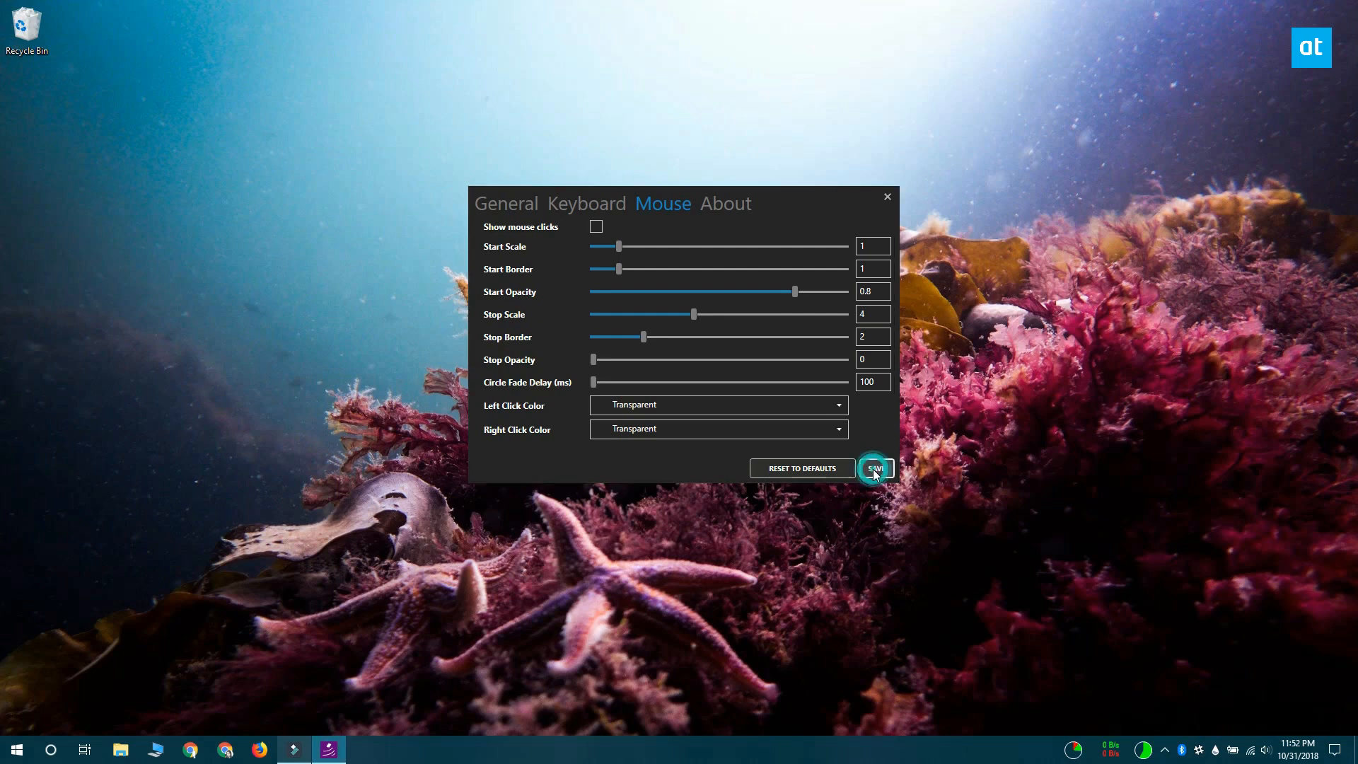
left_click(876, 468)
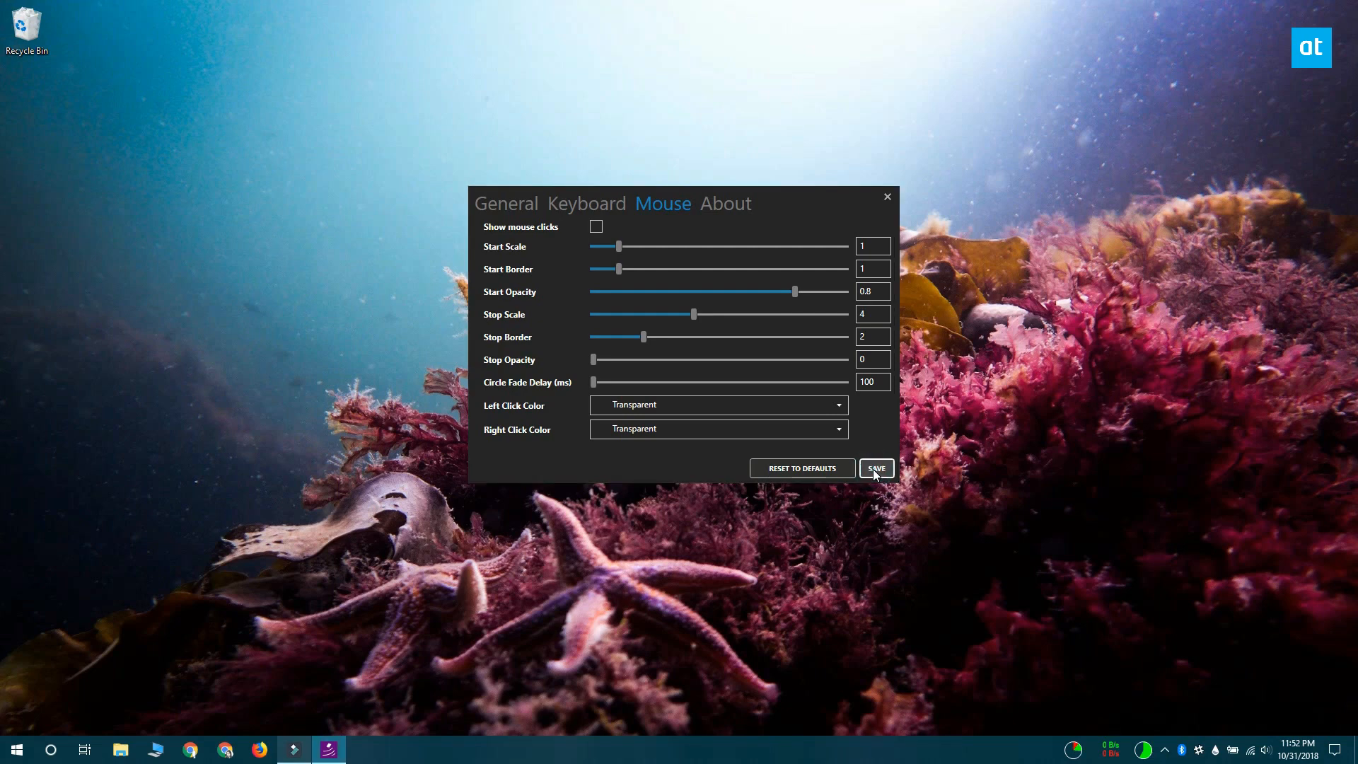
left_click(876, 467)
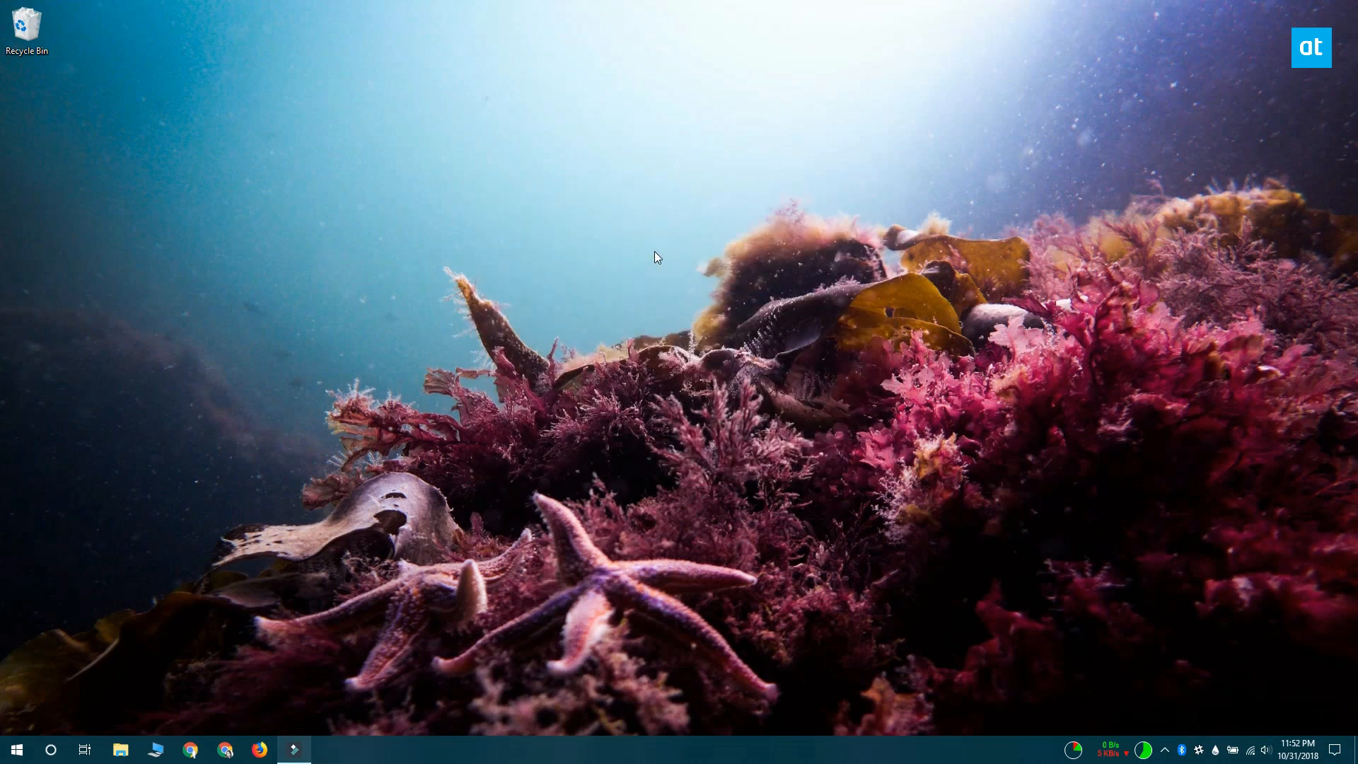
Press Win+PrintScreen and Win+A to verify the modifier shortcut overlay appears.
key("win+printscreen")
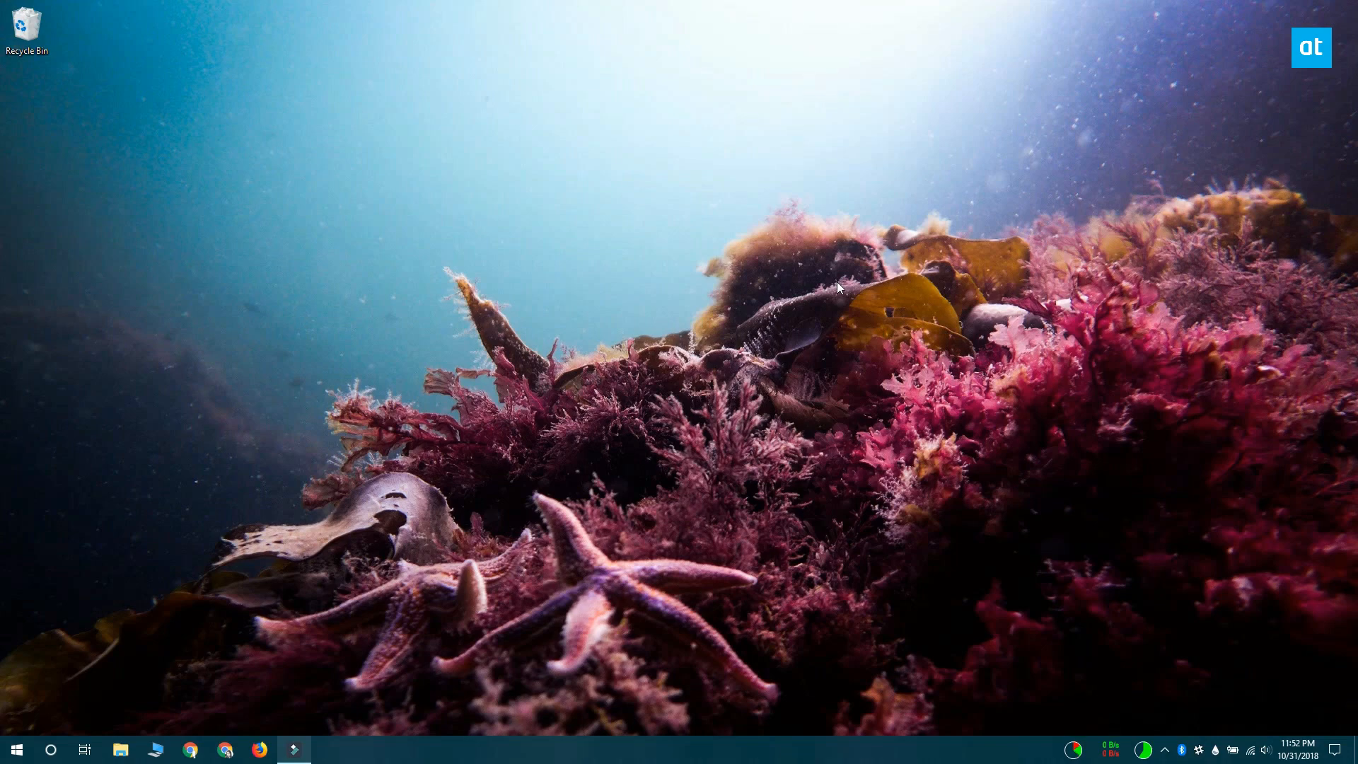
key("win+a")
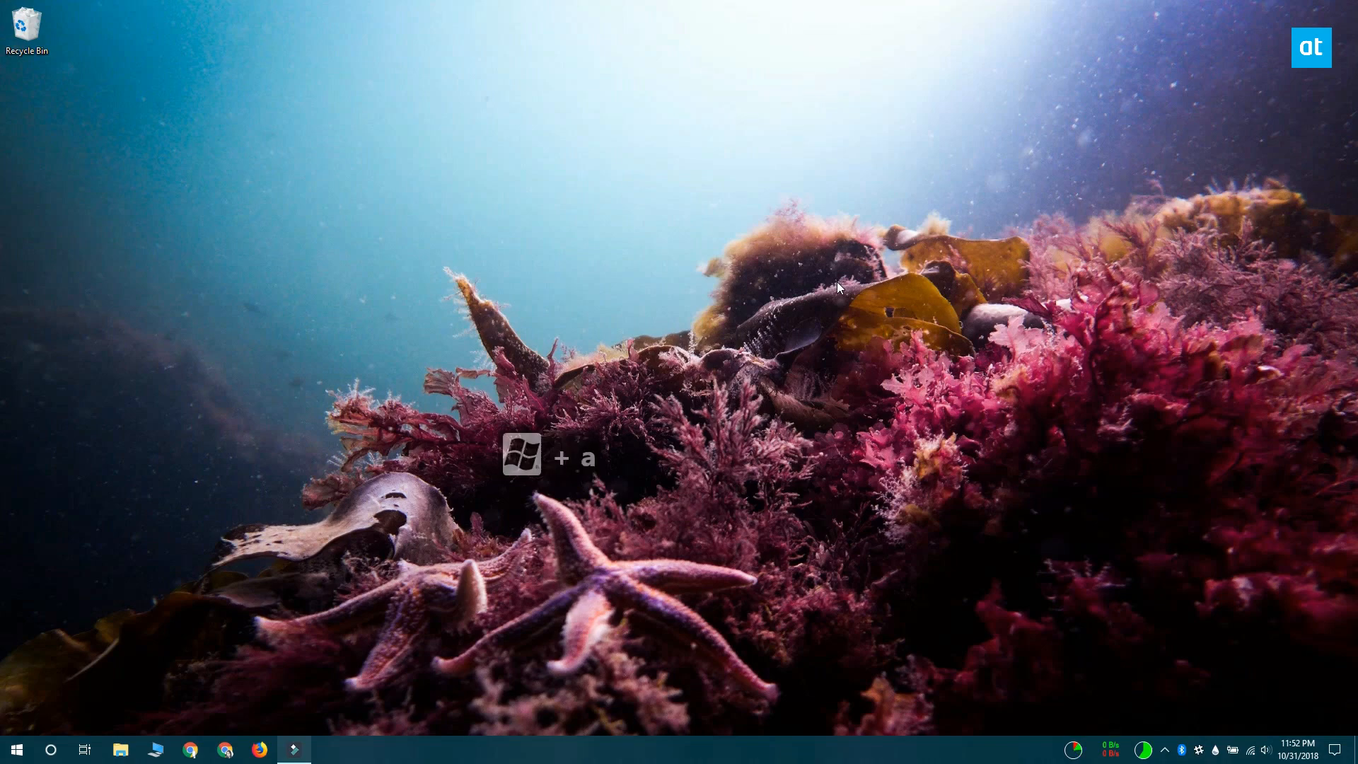